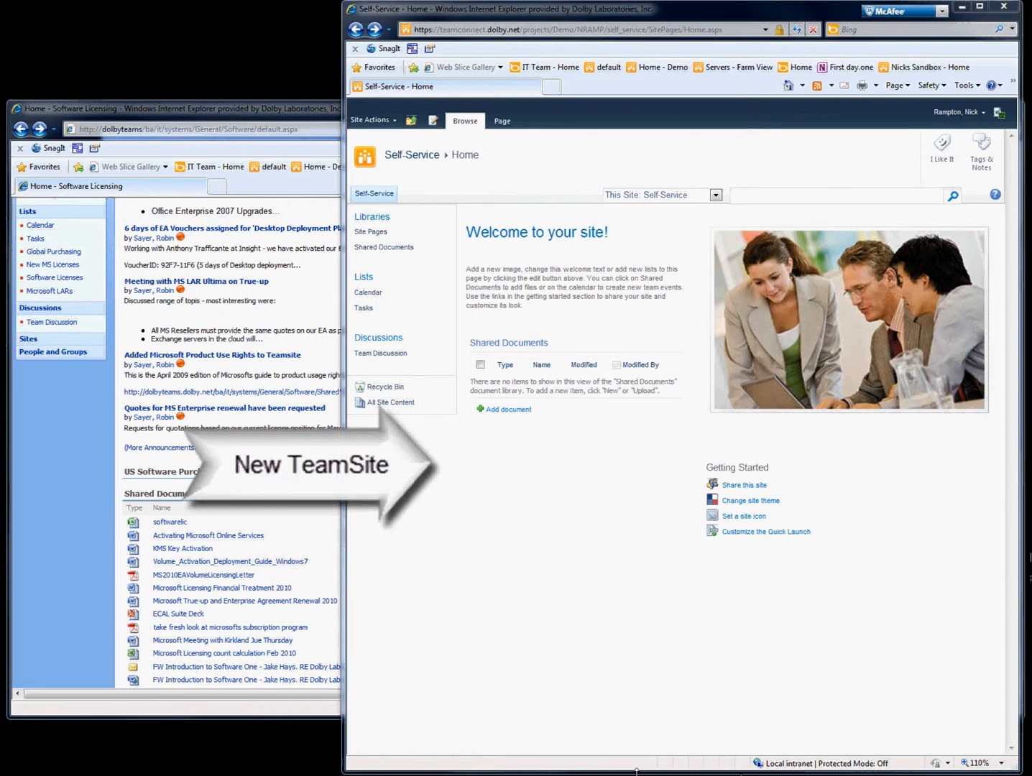
pyautogui.moveTo(597, 470)
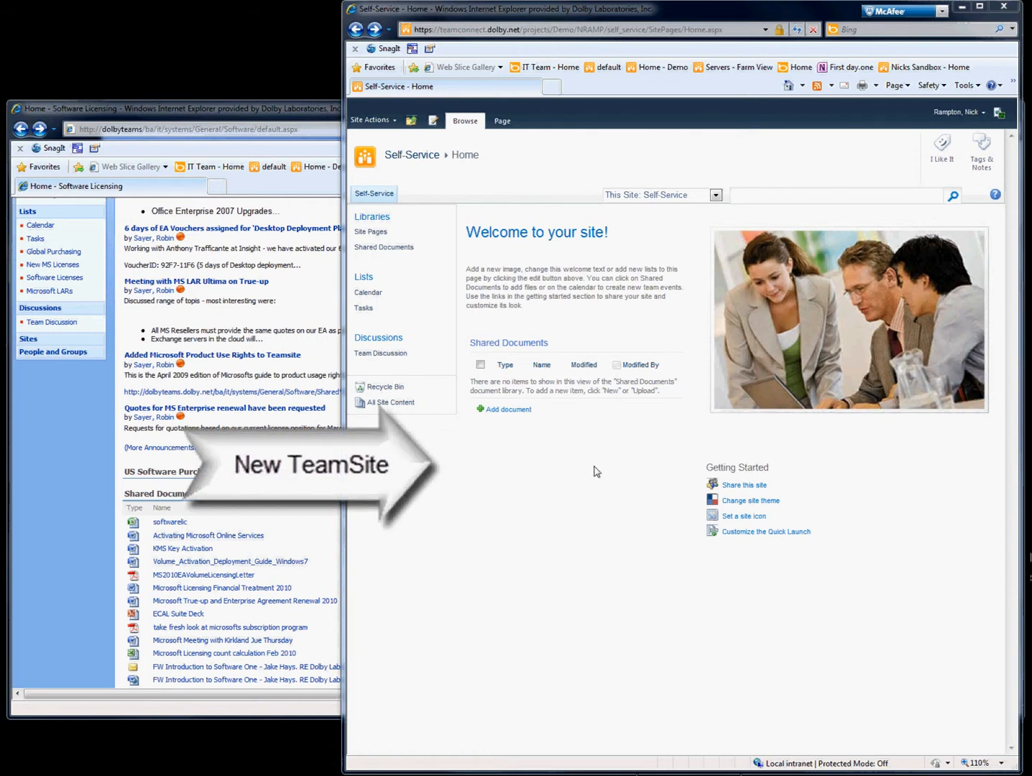
pyautogui.moveTo(620, 467)
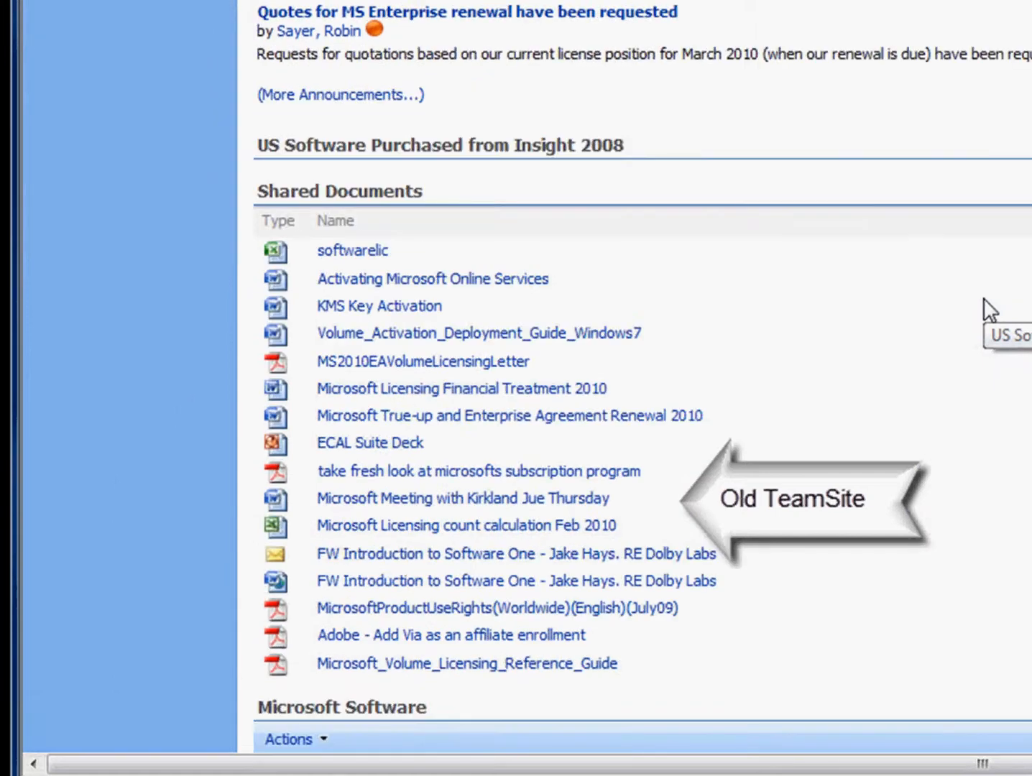
pyautogui.moveTo(685, 270)
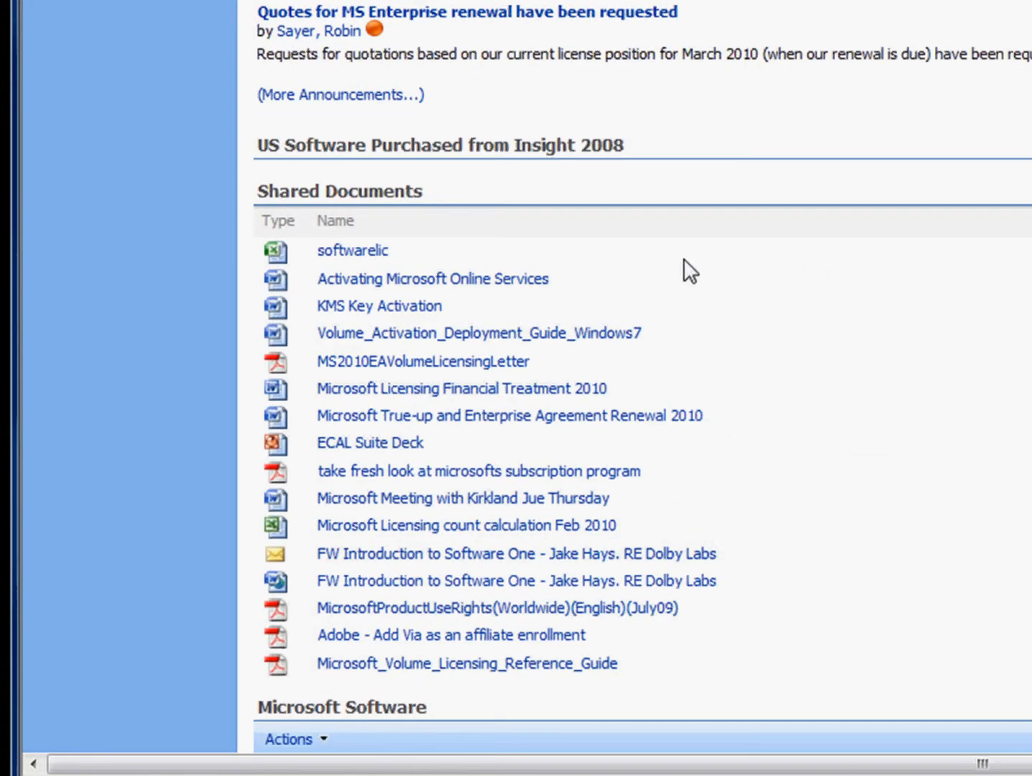
pyautogui.moveTo(360, 205)
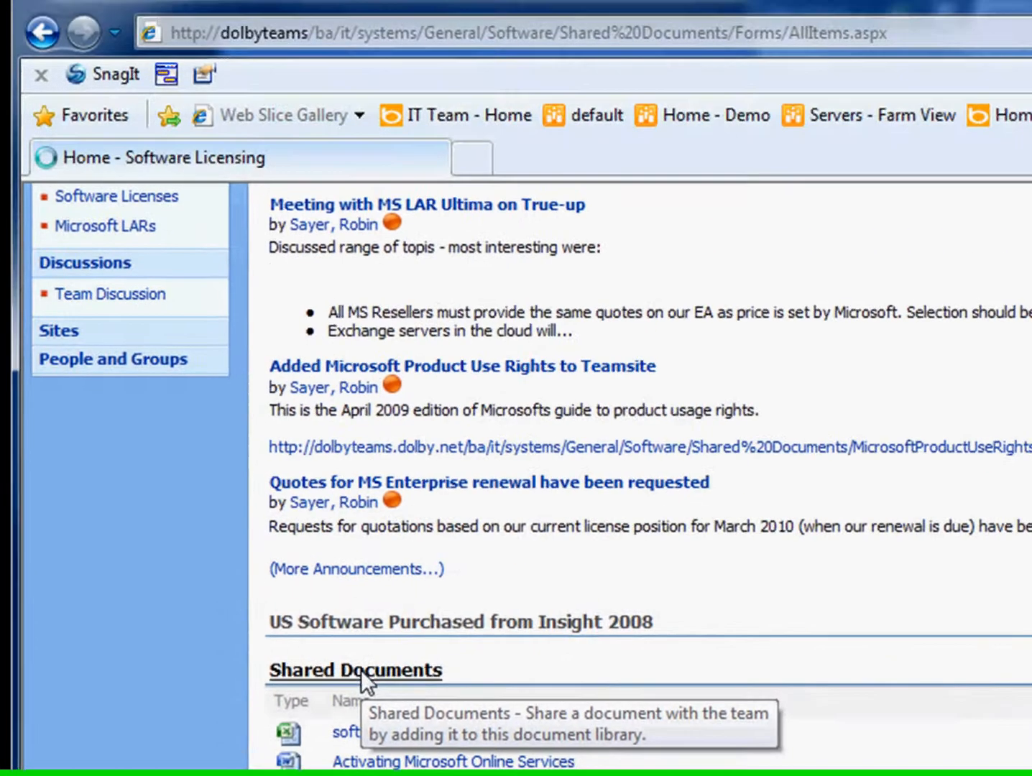
# Open the old site's Shared Documents library in Windows Explorer via Actions.
pyautogui.click(355, 671)
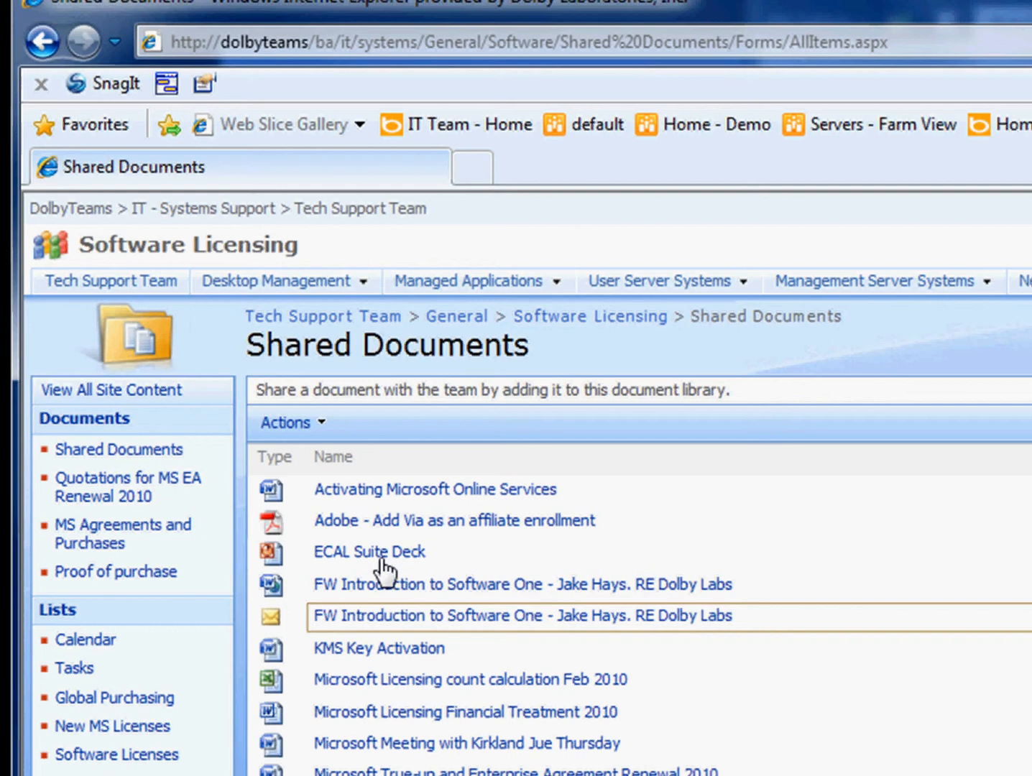
pyautogui.click(289, 423)
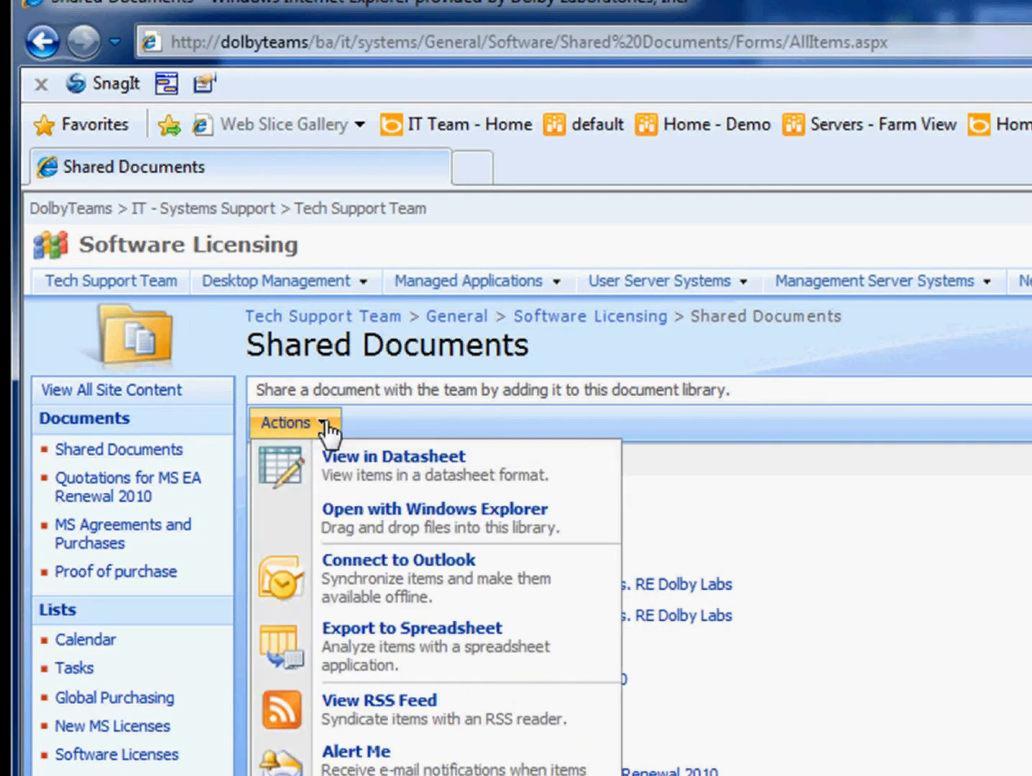
pyautogui.moveTo(381, 539)
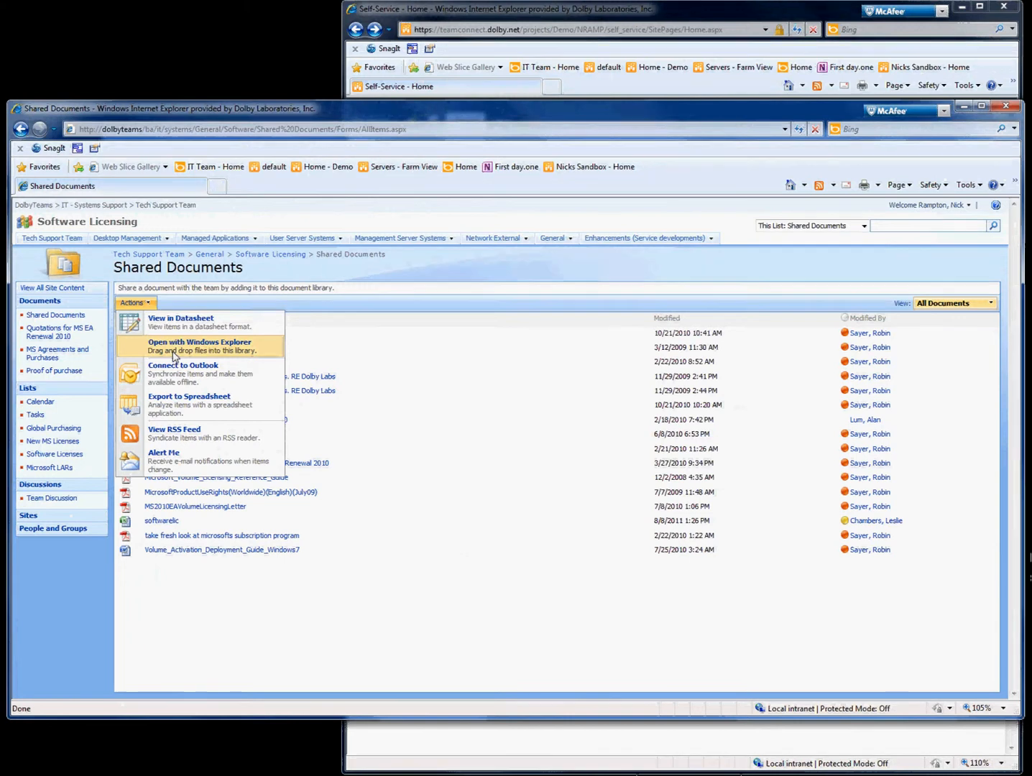
pyautogui.click(198, 346)
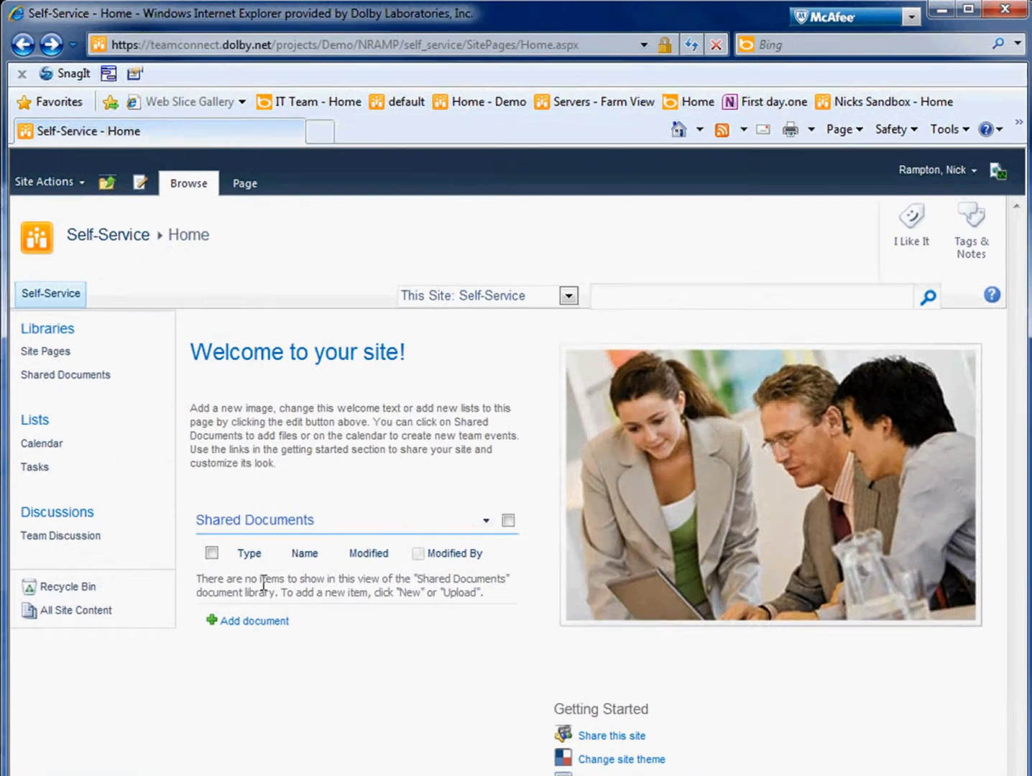
pyautogui.moveTo(285, 523)
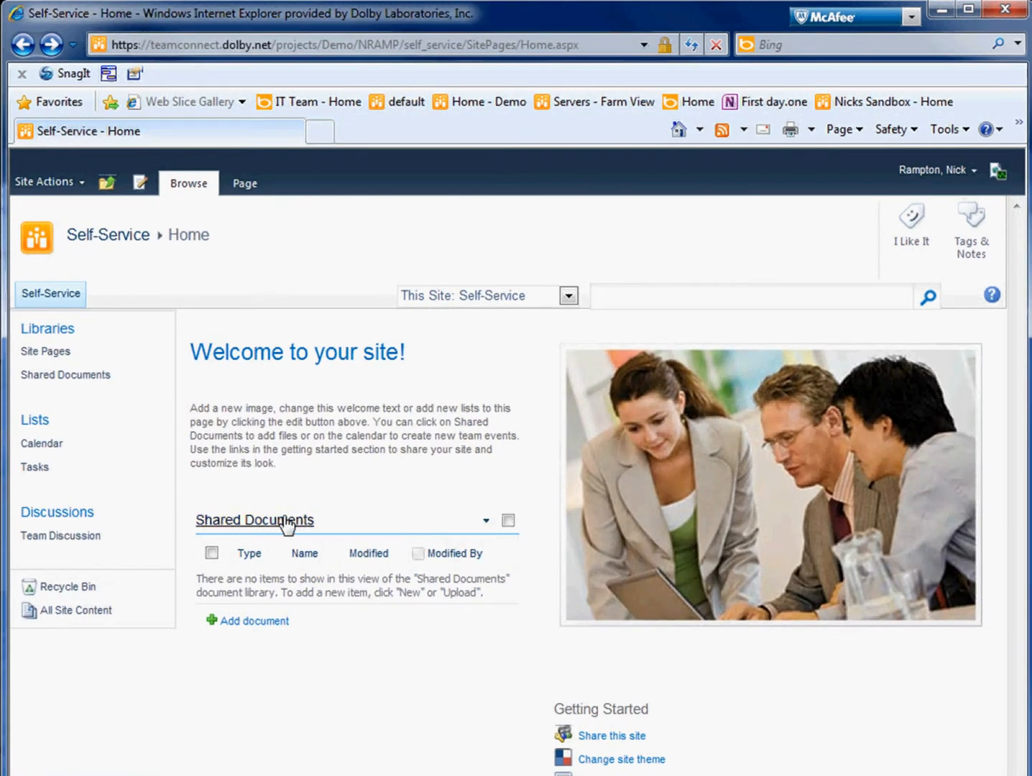
pyautogui.moveTo(281, 527)
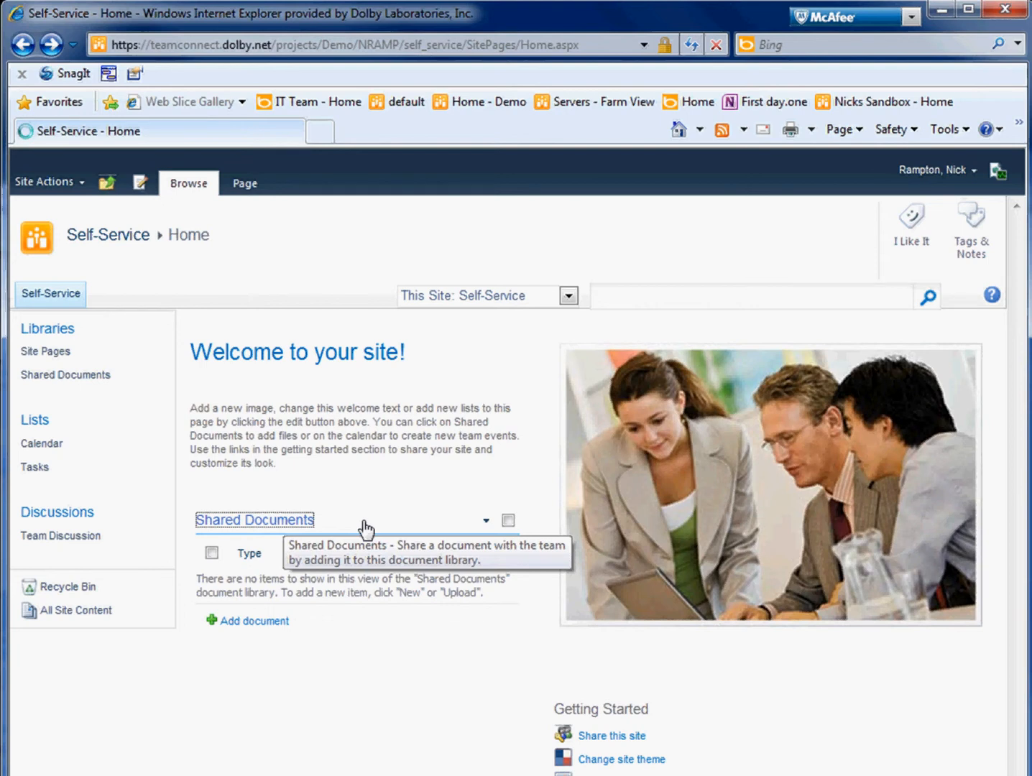
# Open the new Self-Service site's Shared Documents library in Windows Explorer from the Library ribbon.
pyautogui.click(254, 520)
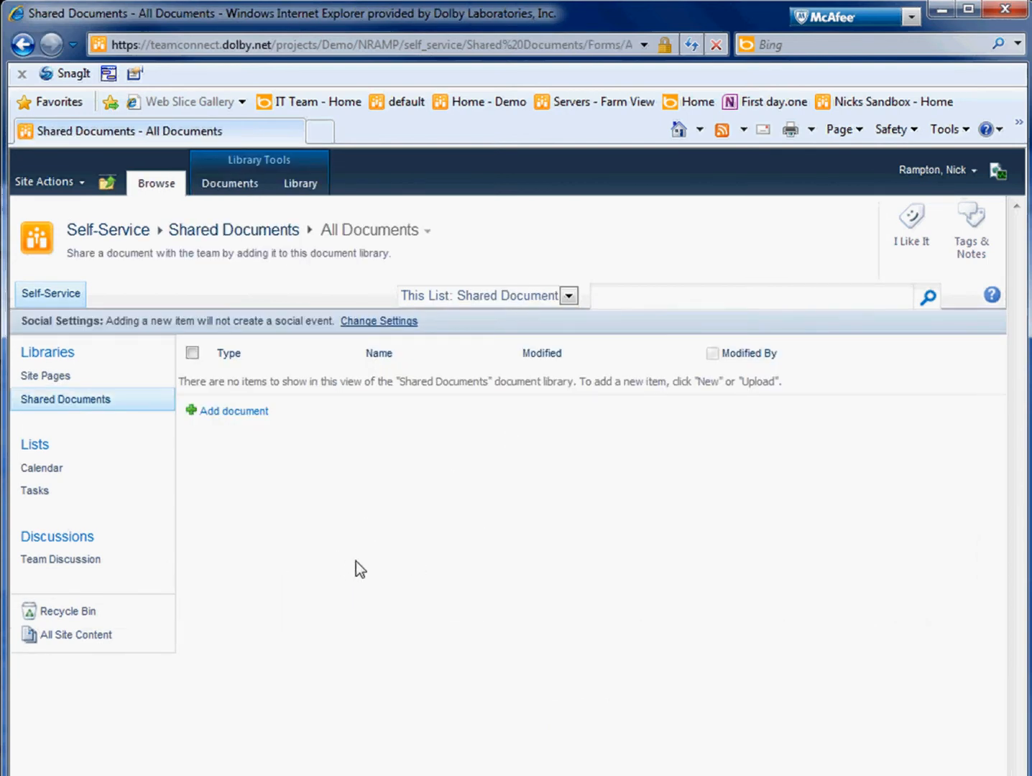
pyautogui.moveTo(300, 194)
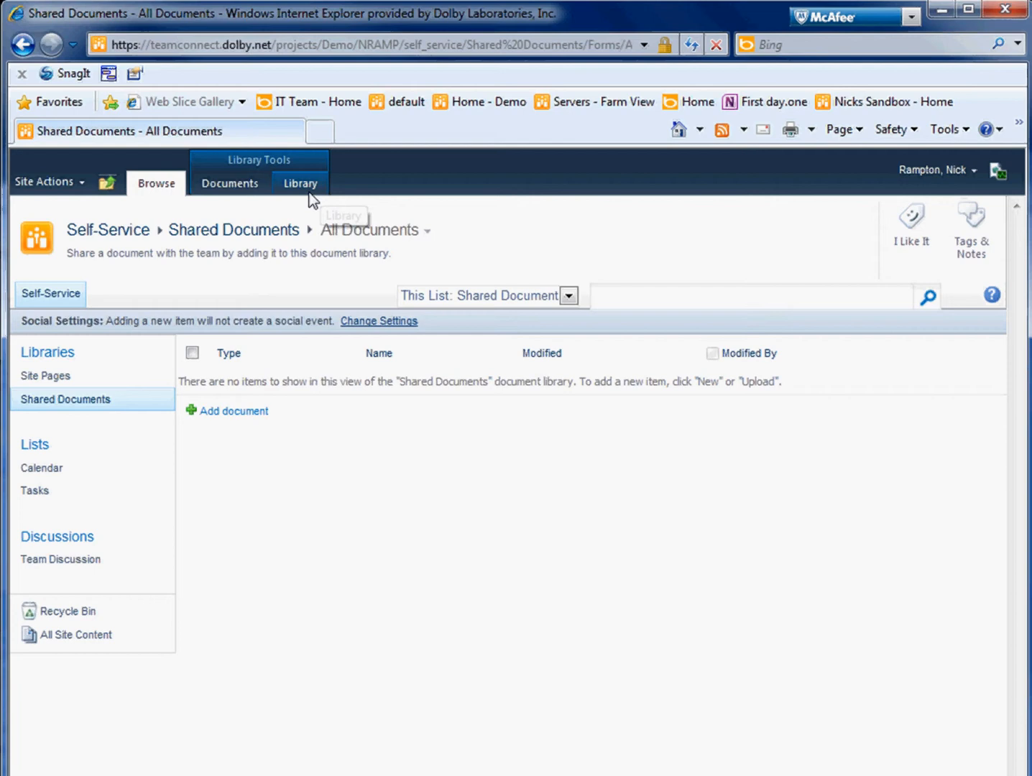
pyautogui.click(301, 183)
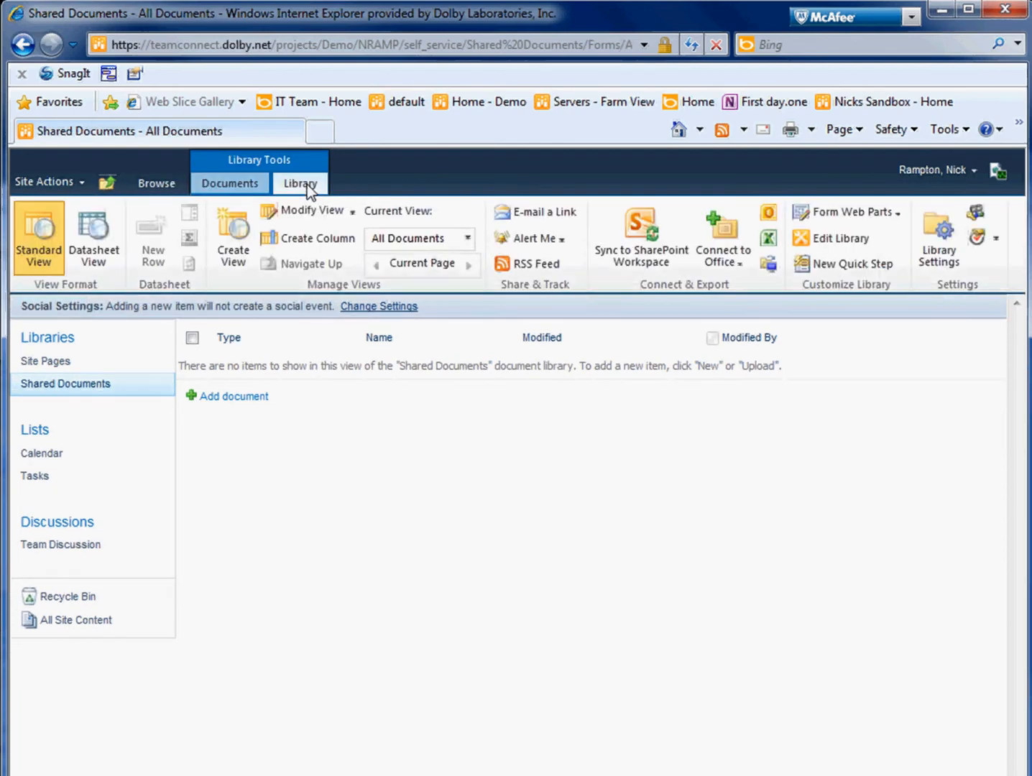
pyautogui.moveTo(768, 264)
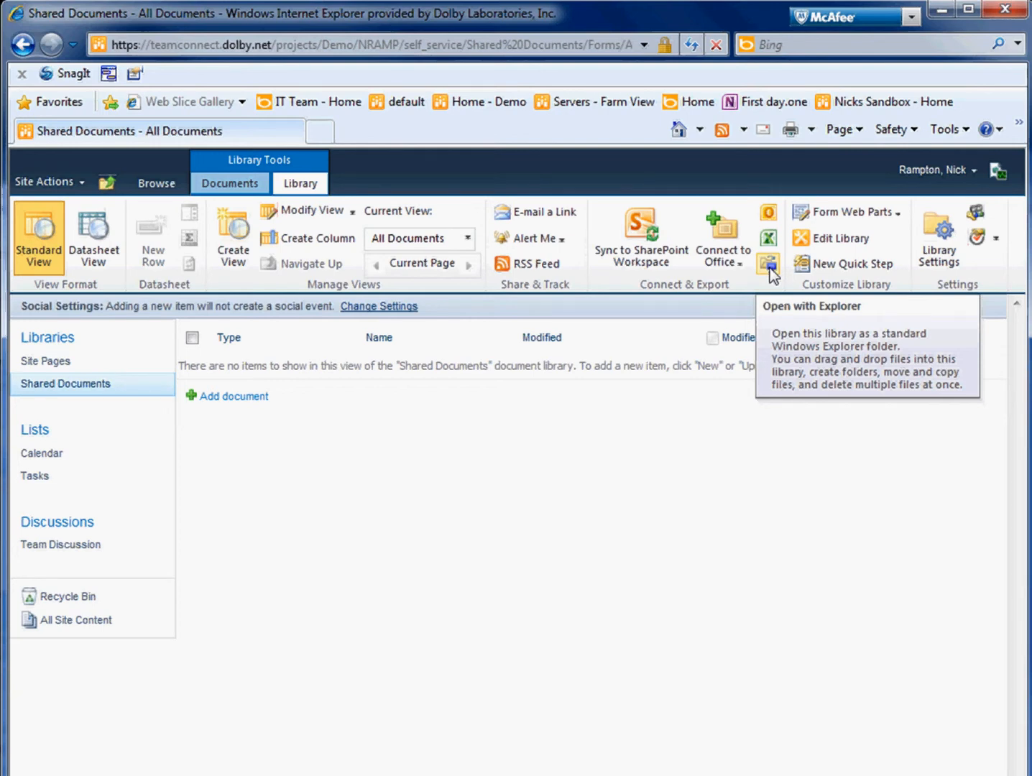
pyautogui.click(767, 263)
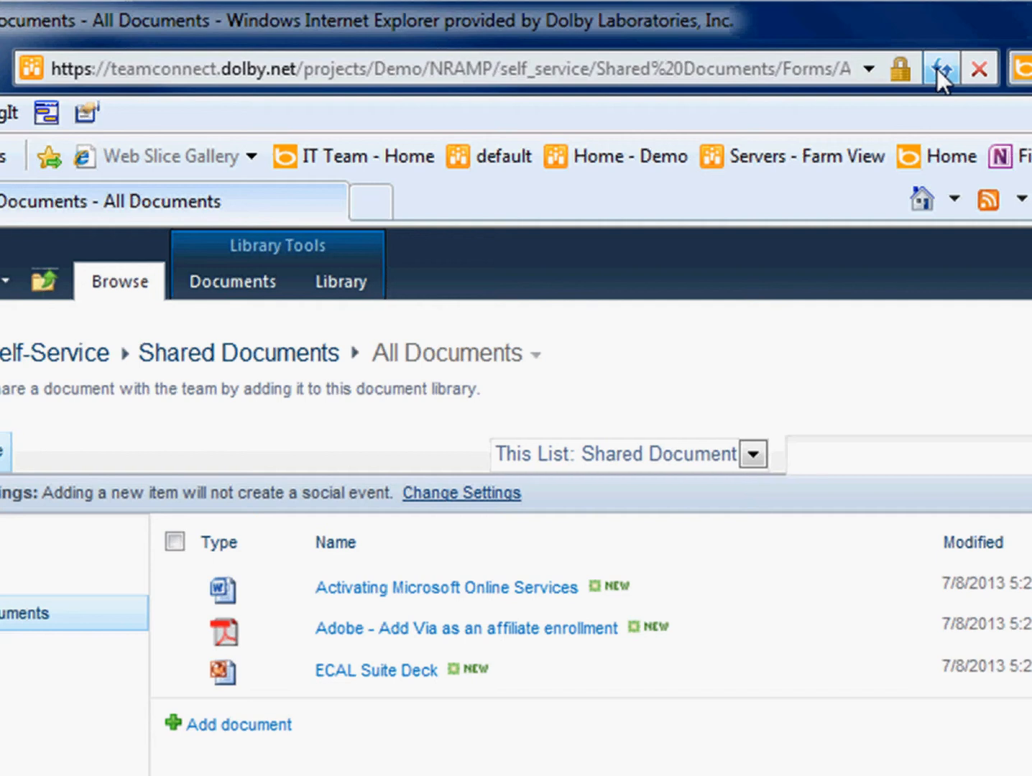
pyautogui.moveTo(58, 363)
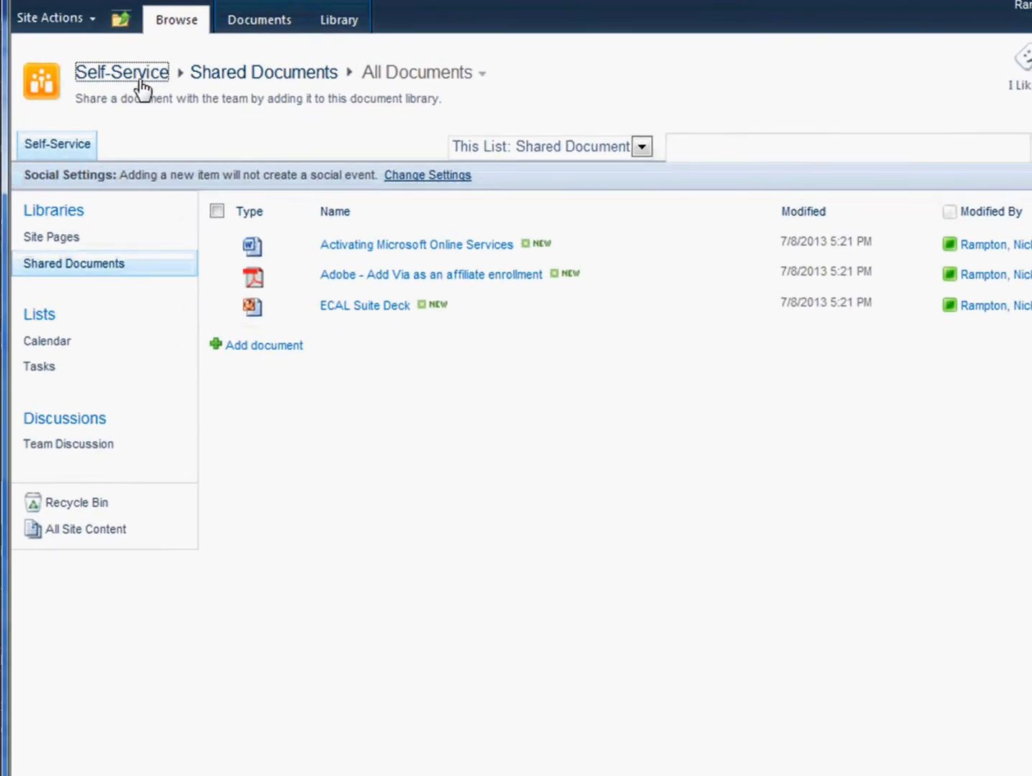
# Return to the Self-Service home page to see the three copied documents.
pyautogui.click(121, 72)
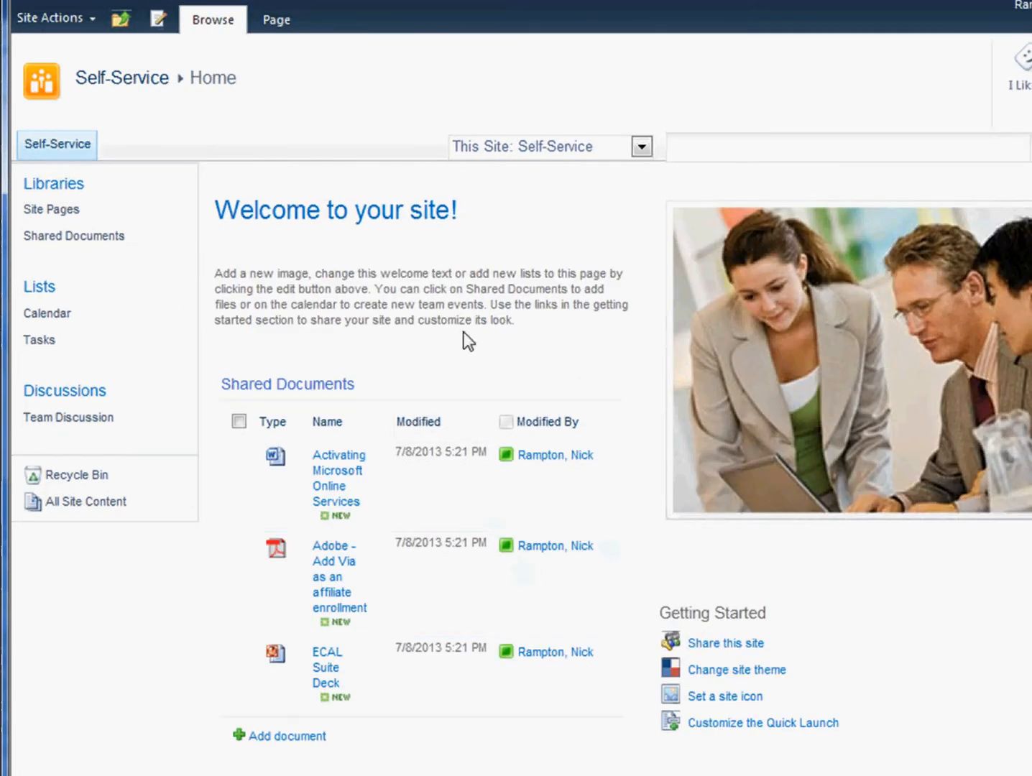